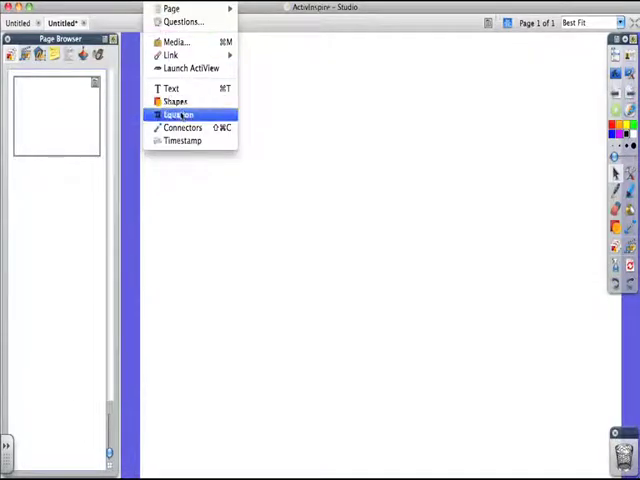
Start a new equation from the Insert menu's Equation command
click(177, 114)
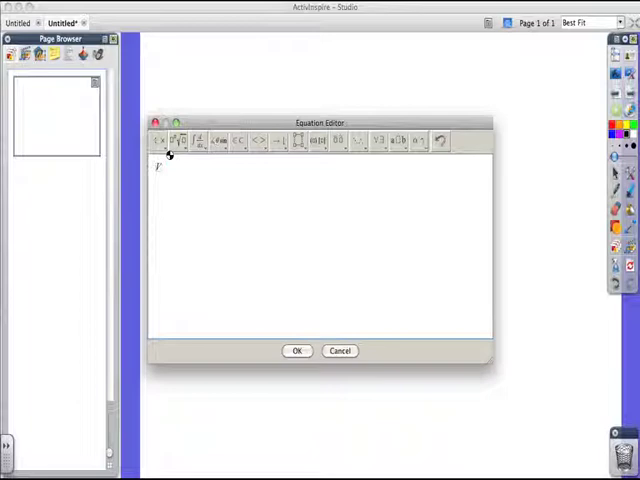
Insert an equals sign after V from the basic symbols palette
click(159, 140)
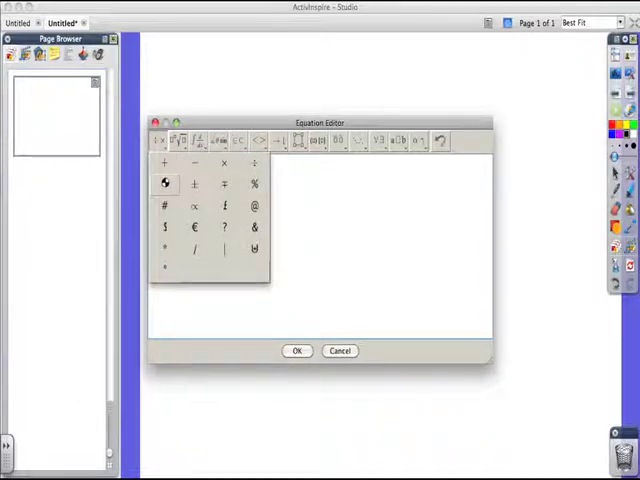
click(165, 183)
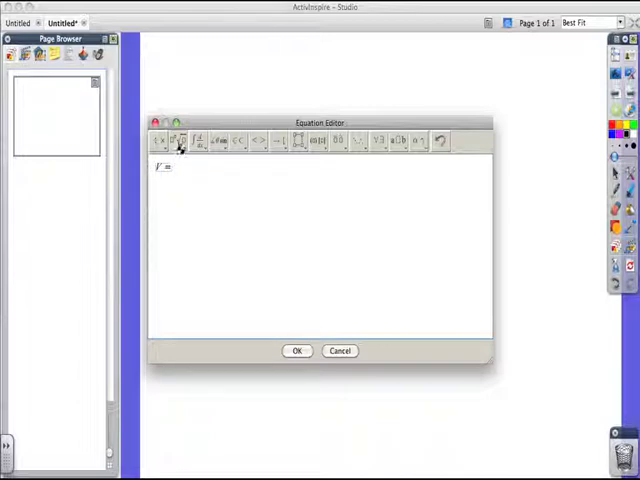
Add a fraction template with 4 over 3 after the equals sign
click(183, 141)
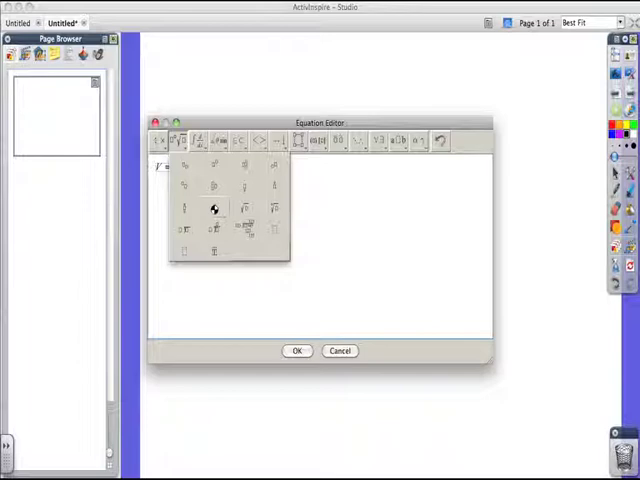
click(213, 209)
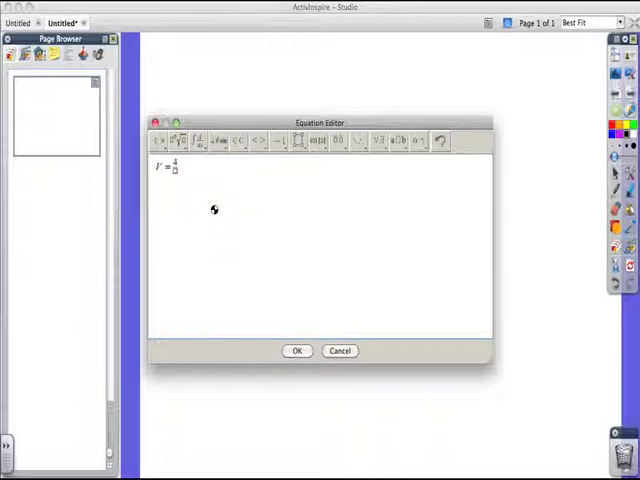
text(3)
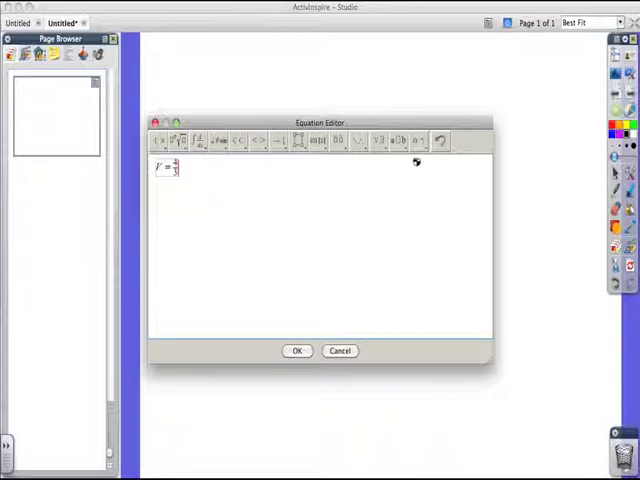
click(400, 140)
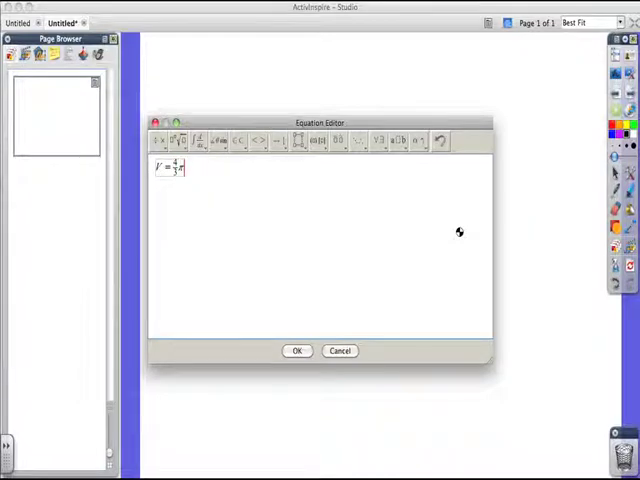
mouse_move(283, 234)
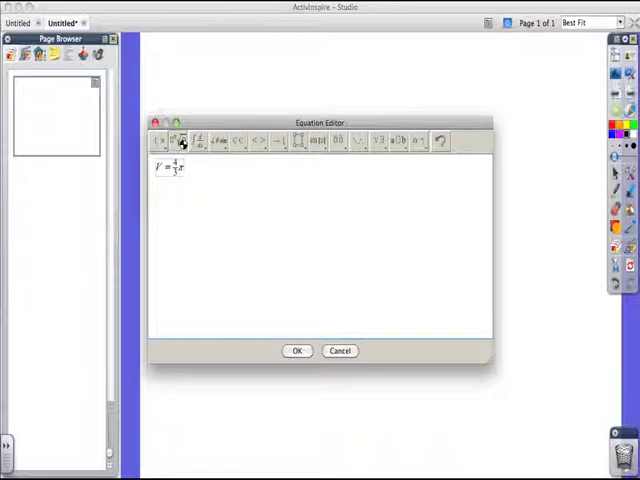
Add an exponent template to cube r after π
click(181, 140)
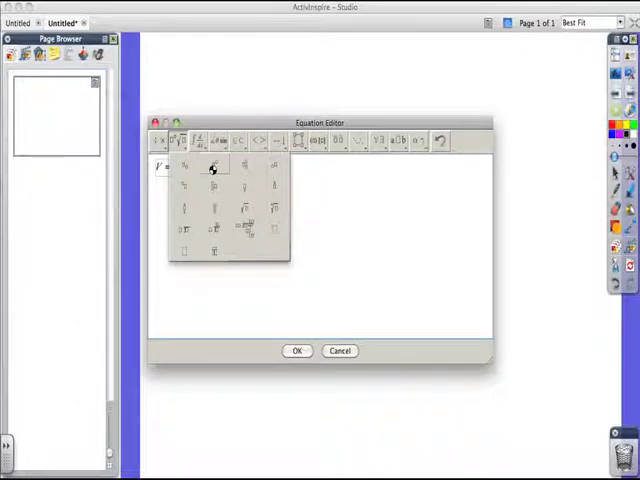
click(212, 168)
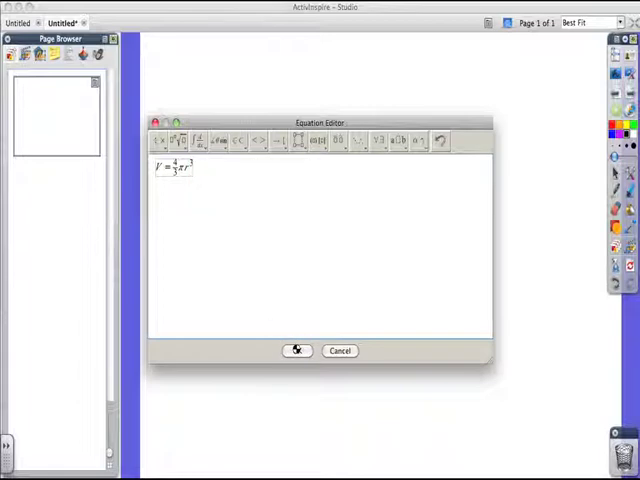
Place V = 4/3 πr³ on the page and dismiss the blank second editor
click(296, 350)
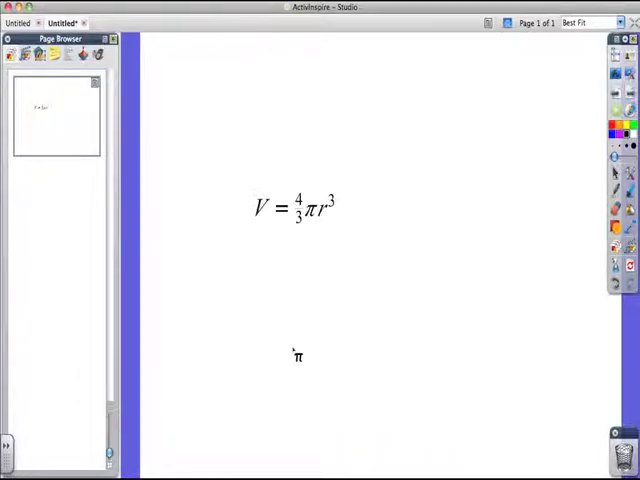
drag(298, 356, 318, 245)
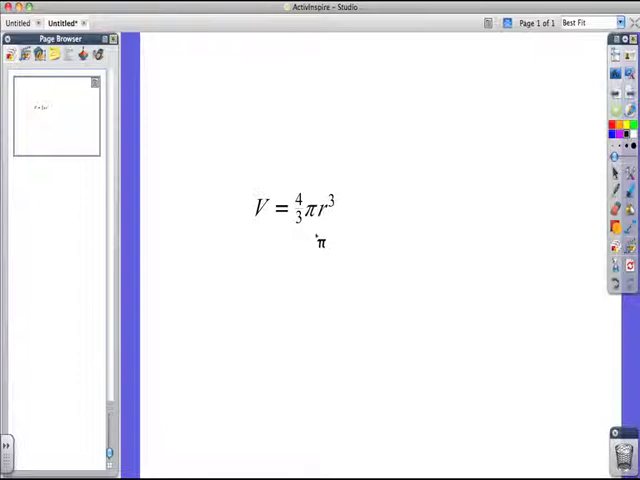
drag(320, 243, 303, 308)
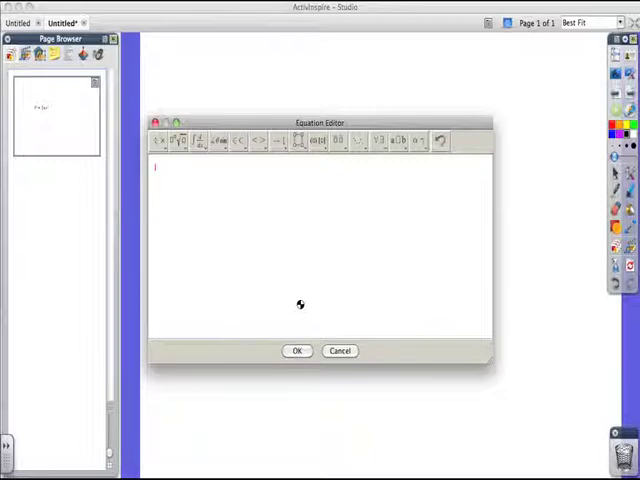
click(296, 350)
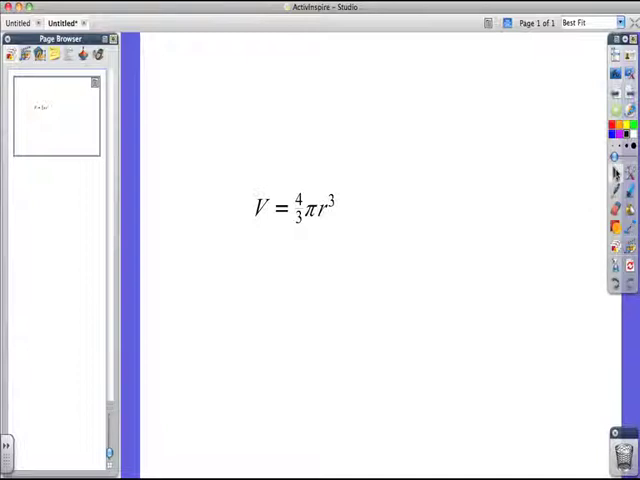
mouse_move(455, 175)
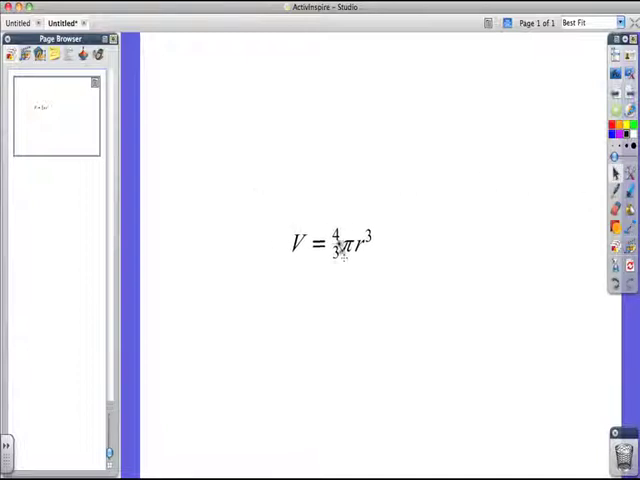
Drag the formula higher on the page and reselect it
drag(333, 240, 320, 178)
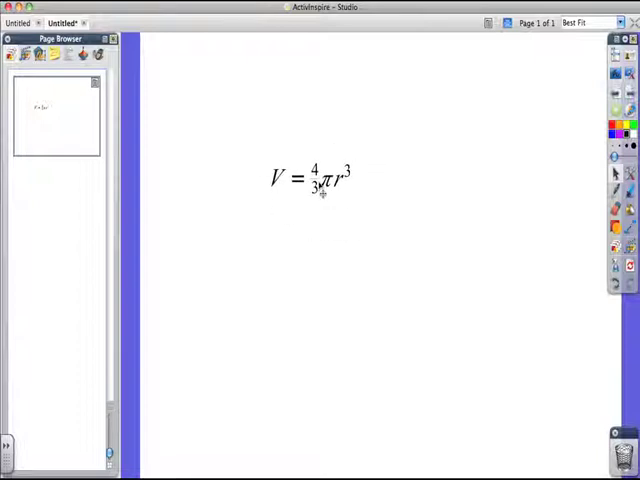
click(310, 178)
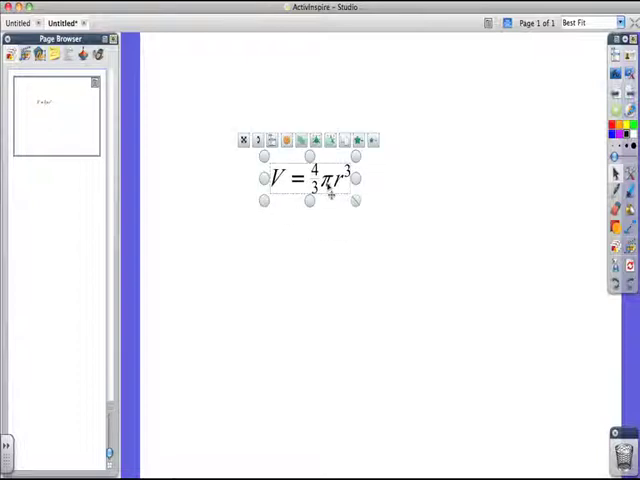
click(430, 295)
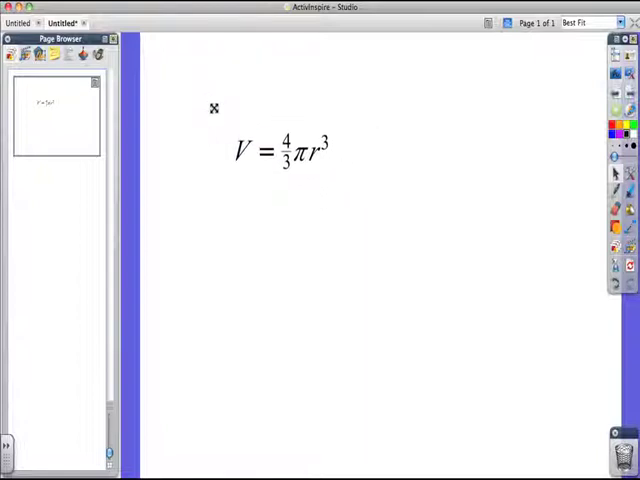
click(283, 152)
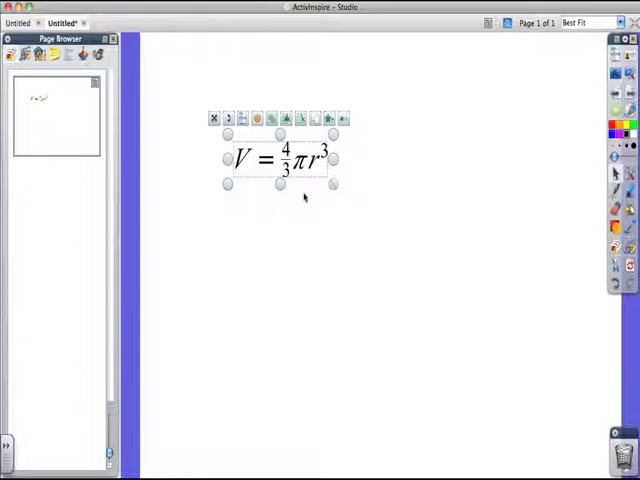
click(290, 200)
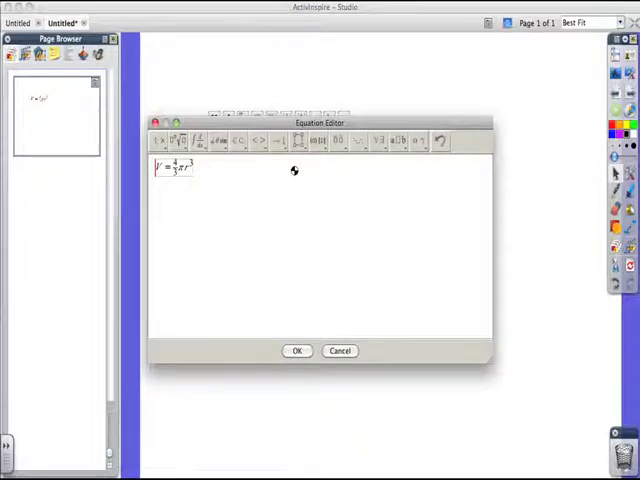
mouse_move(282, 175)
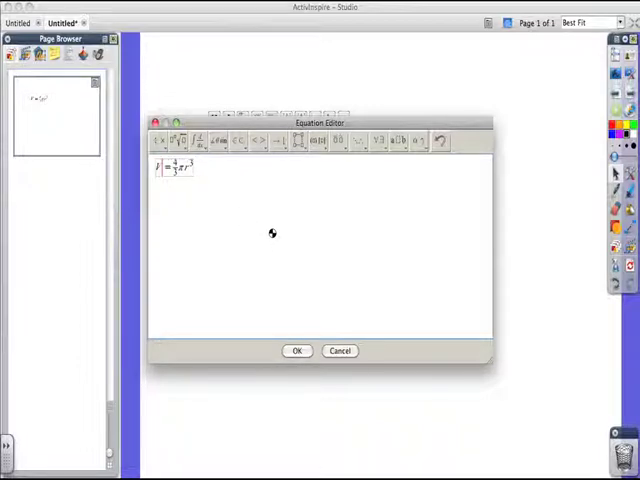
click(296, 350)
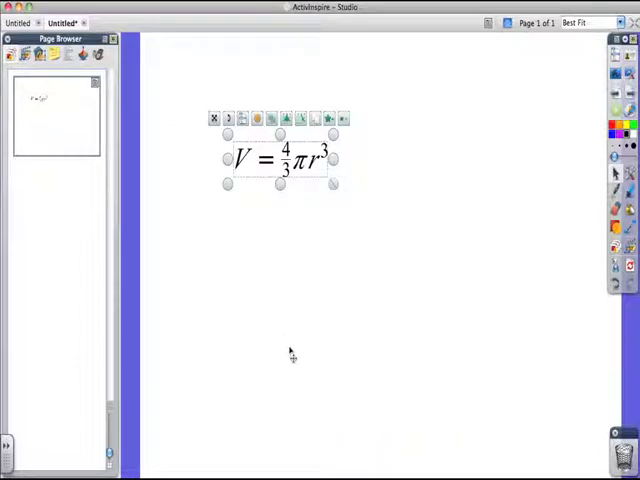